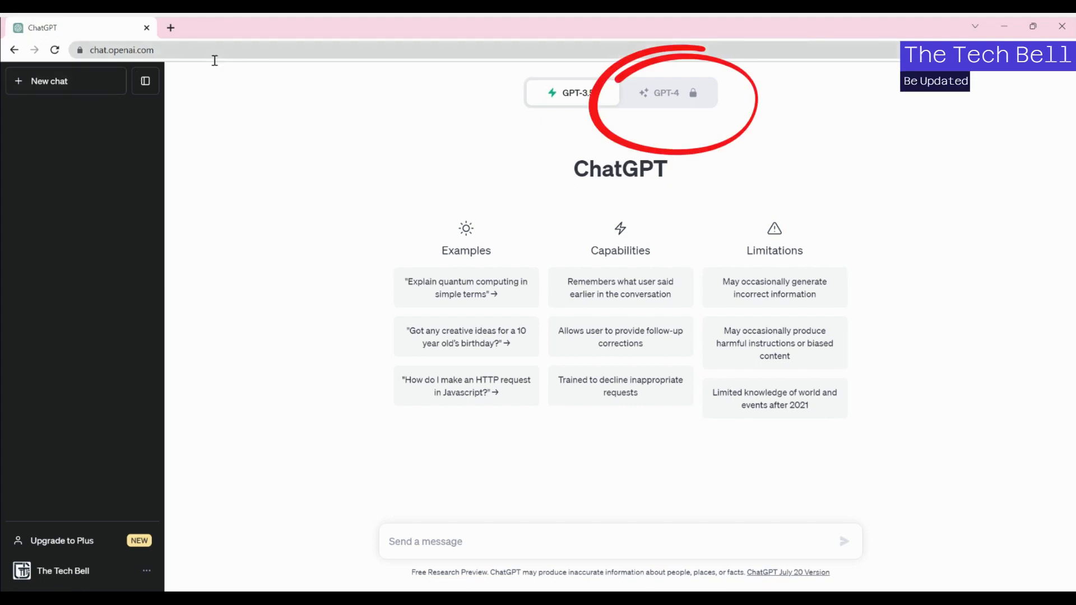
Check what GPT-4 access requires and dismiss the plan comparison
click(121, 49)
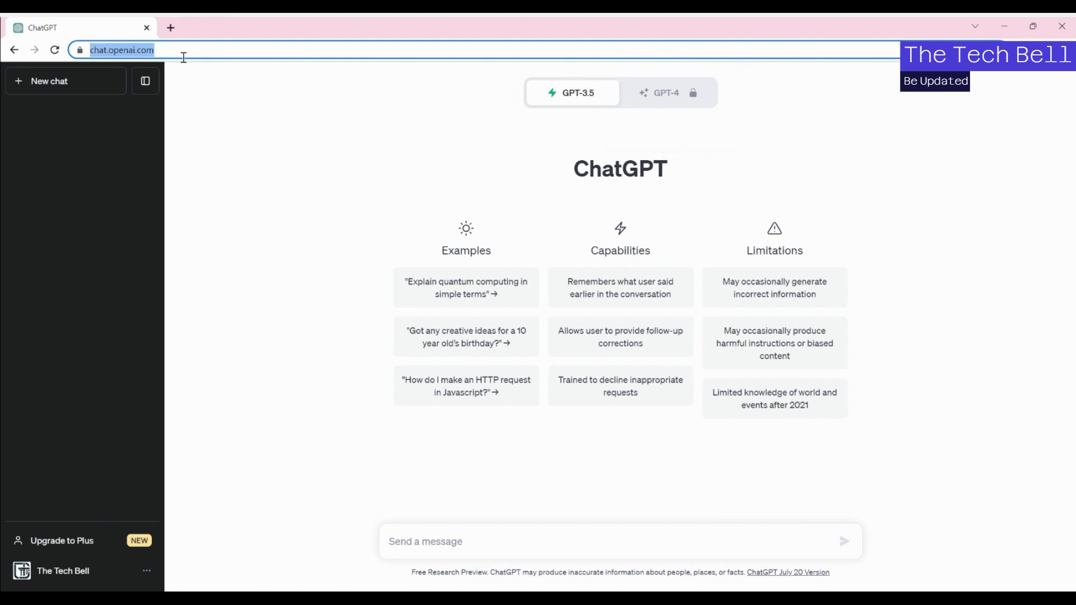
mouse_move(524, 148)
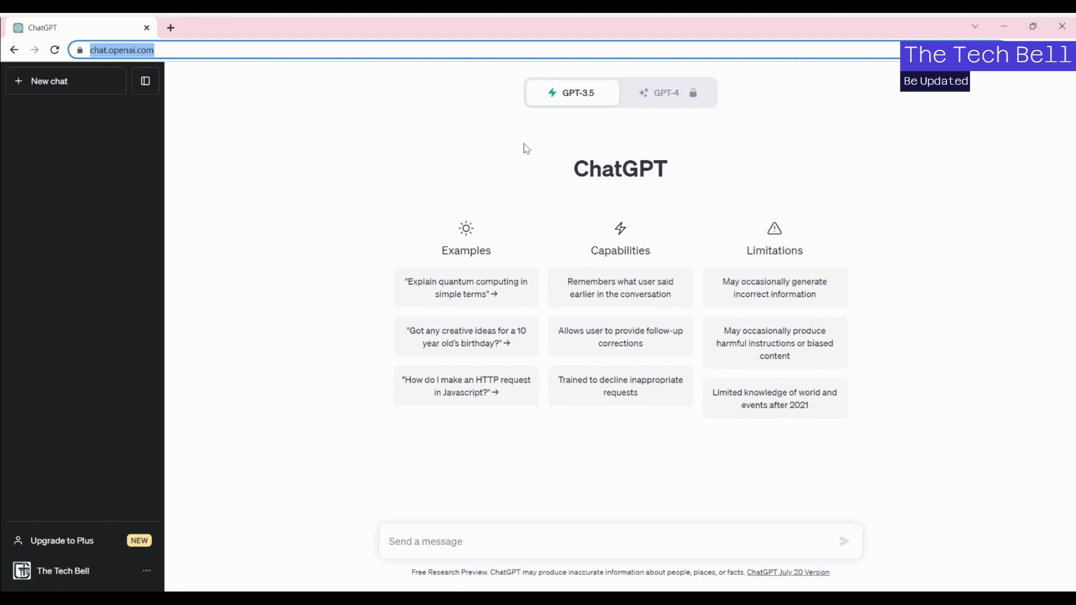
mouse_move(574, 134)
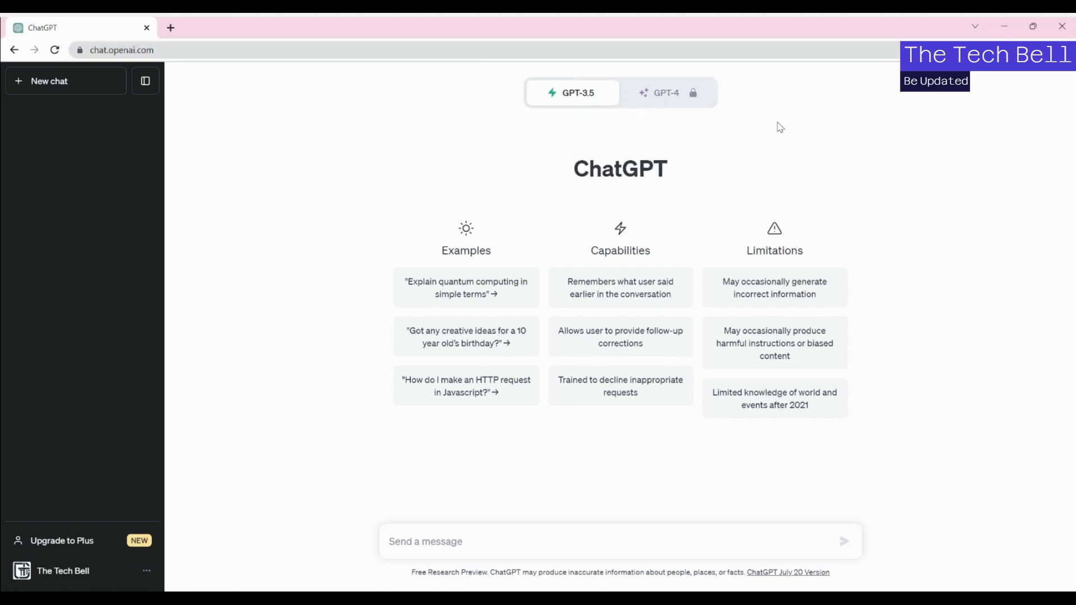
click(60, 540)
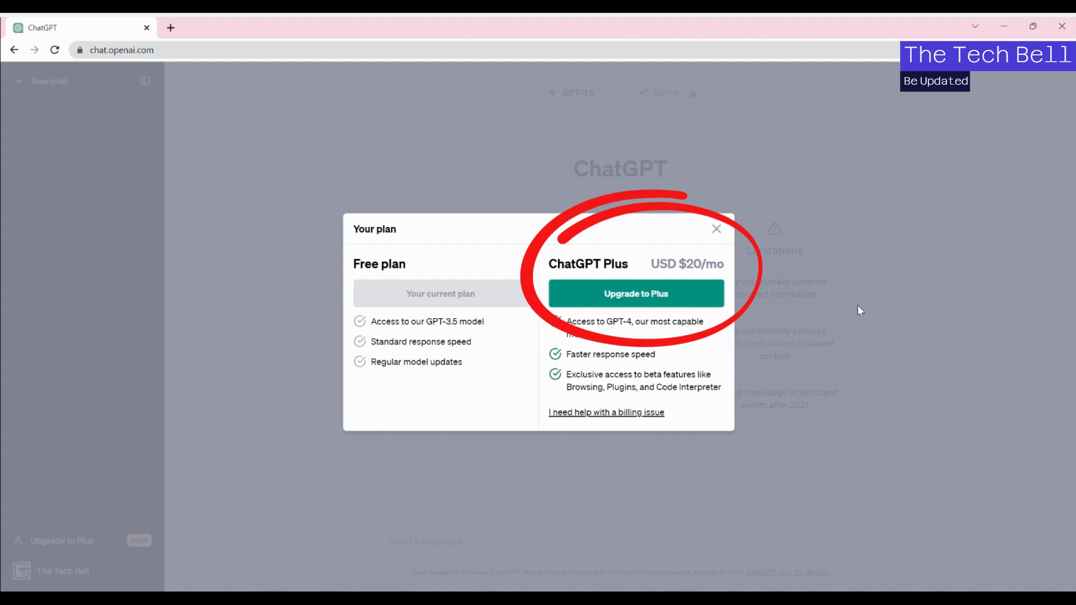
mouse_move(725, 306)
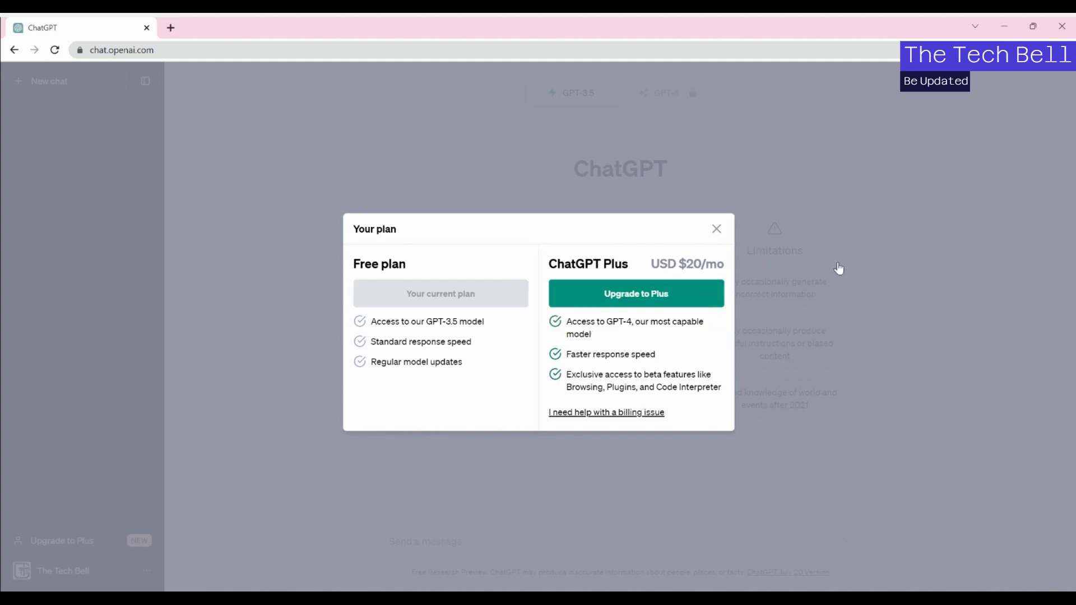
click(716, 229)
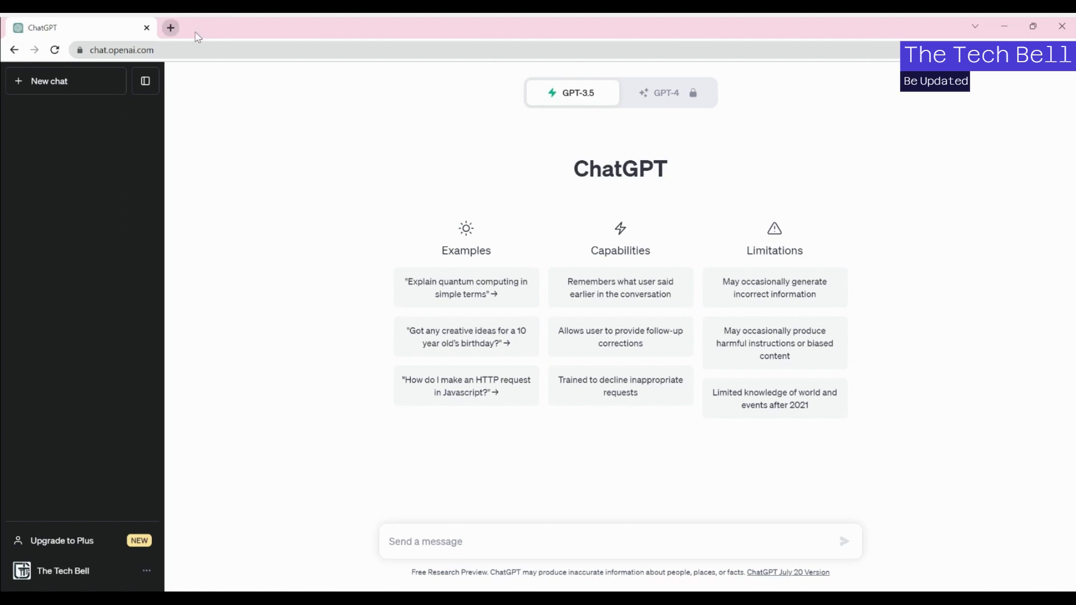
mouse_move(884, 219)
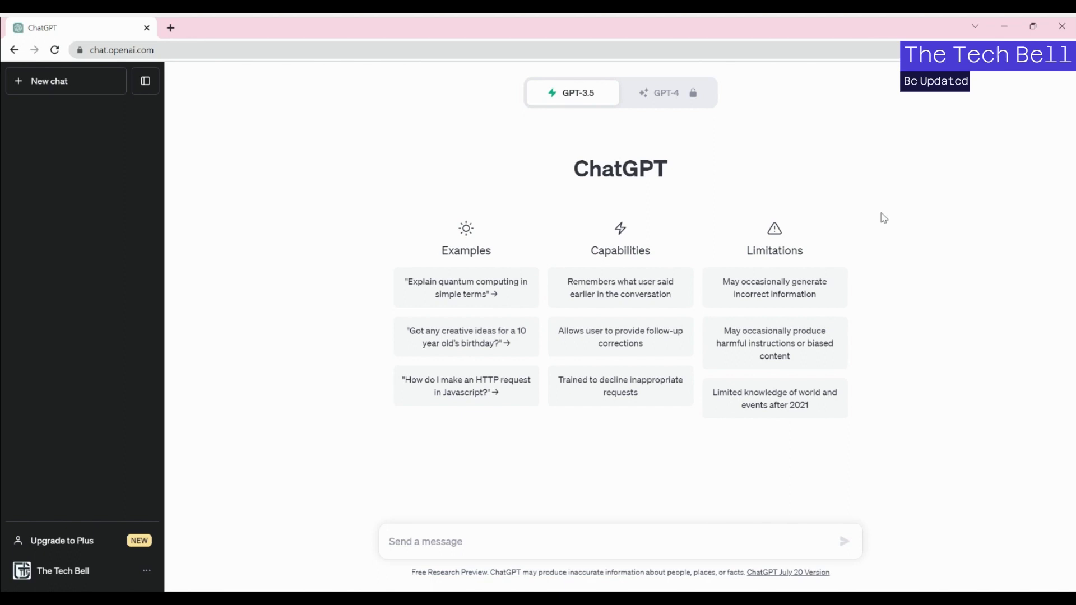
Go to chat.forefront.ai in a new browser tab, reaching the Forefront Chat sign-in page
click(171, 27)
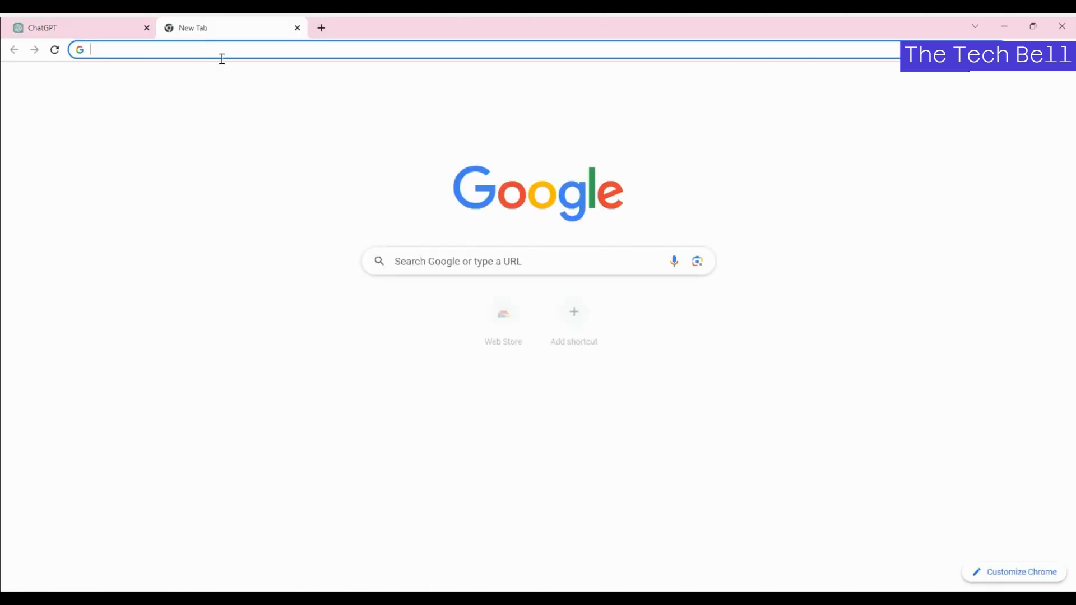
click(220, 50)
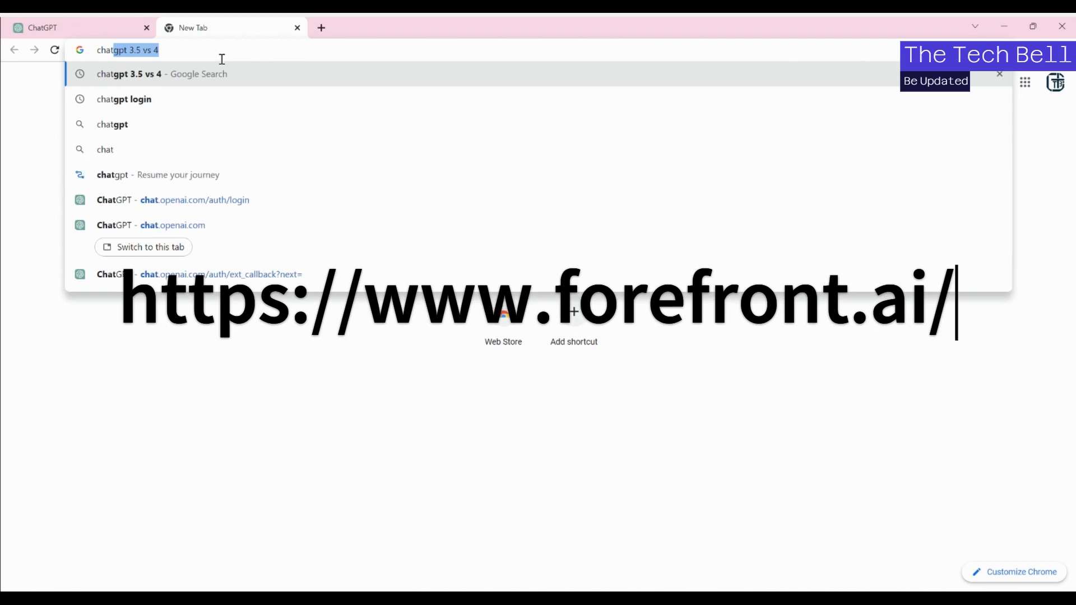
text(chat.forefro)
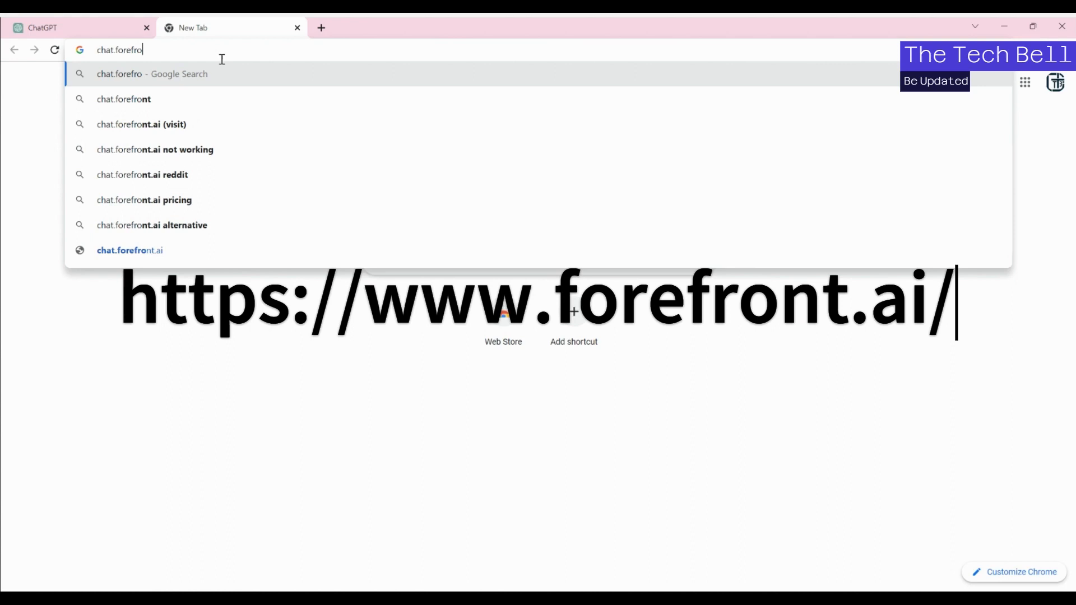
text(nt)
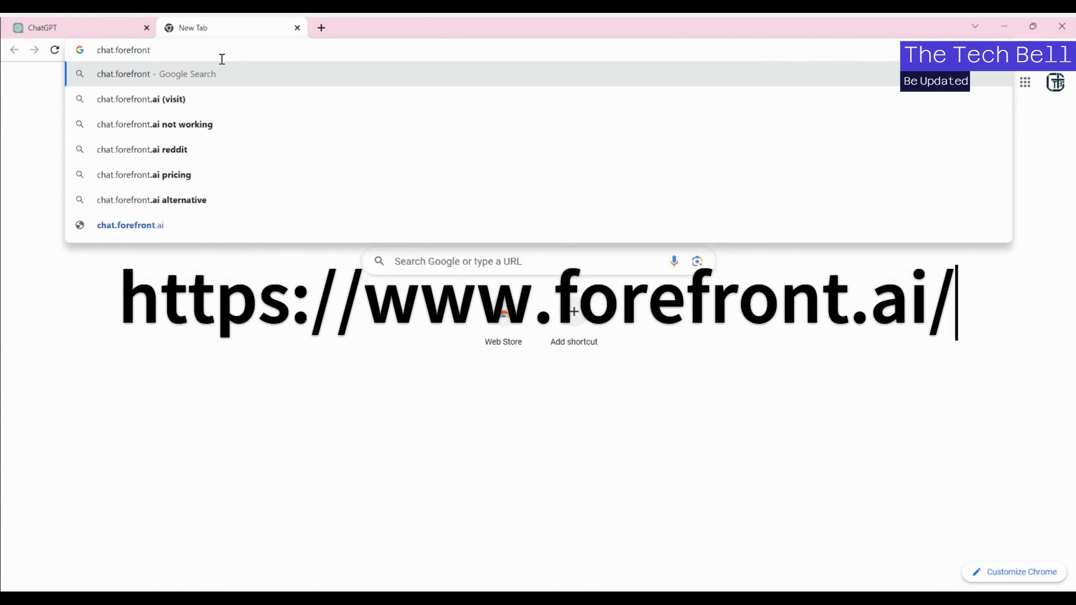
click(130, 225)
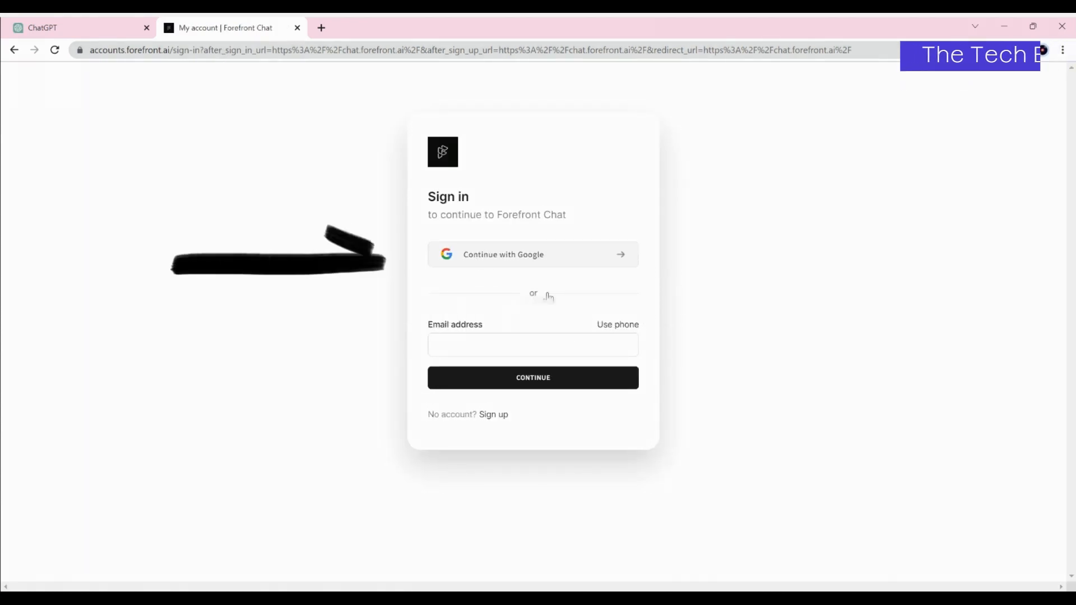
Sign in to Forefront Chat with the existing Google account
click(532, 255)
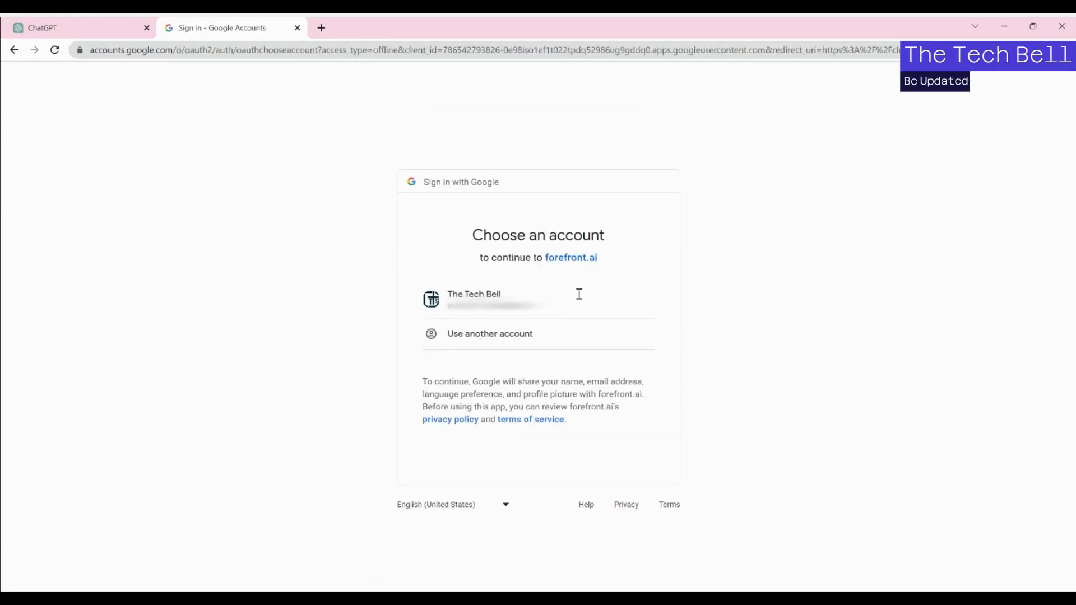
click(473, 298)
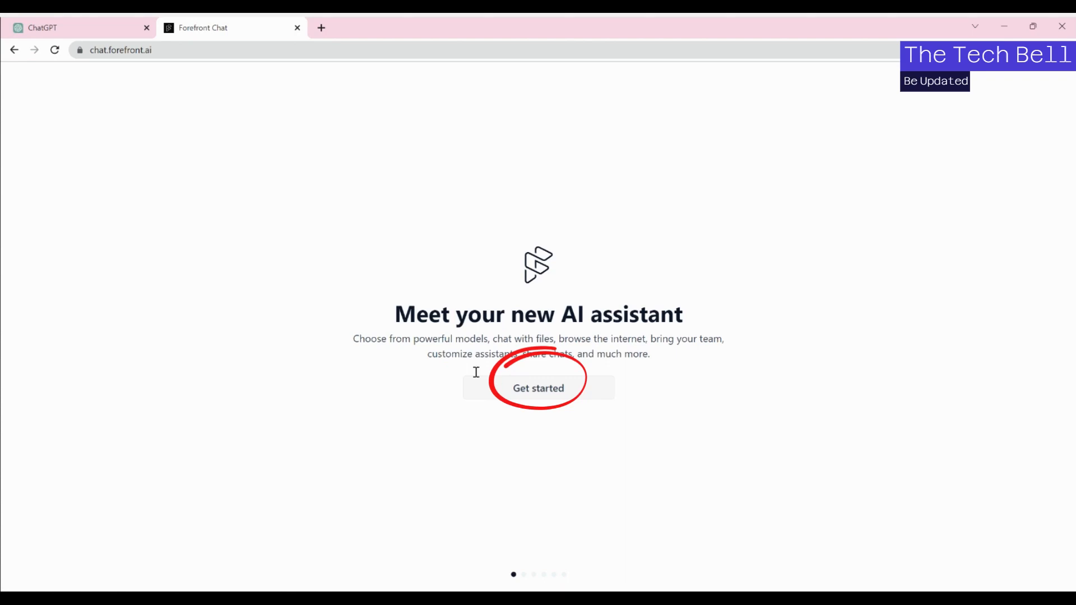
mouse_move(141, 69)
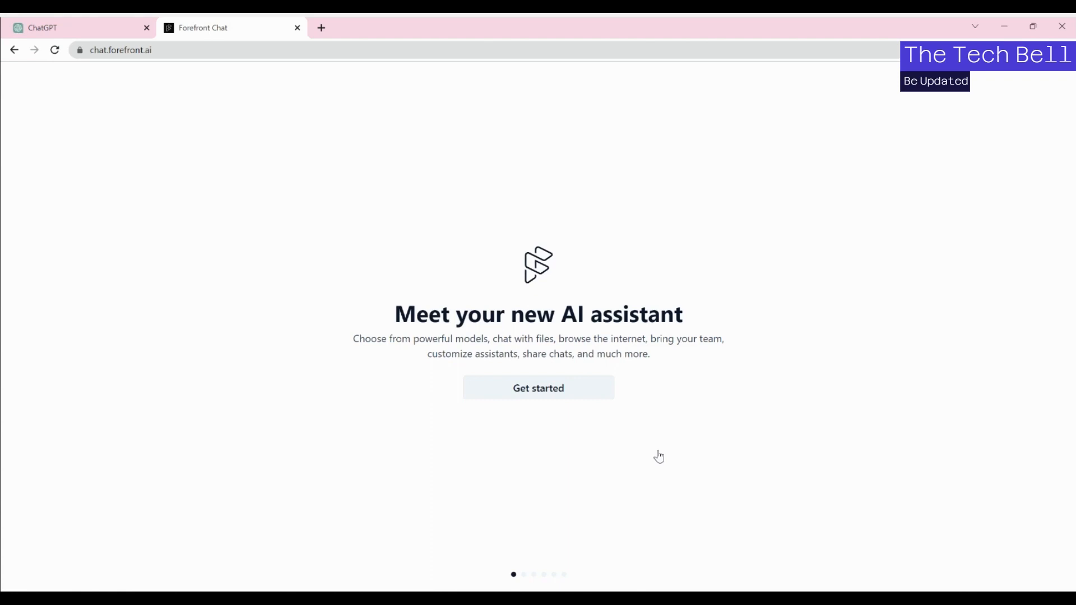
Begin the Forefront setup from the 'Meet your new AI assistant' welcome screen
click(538, 388)
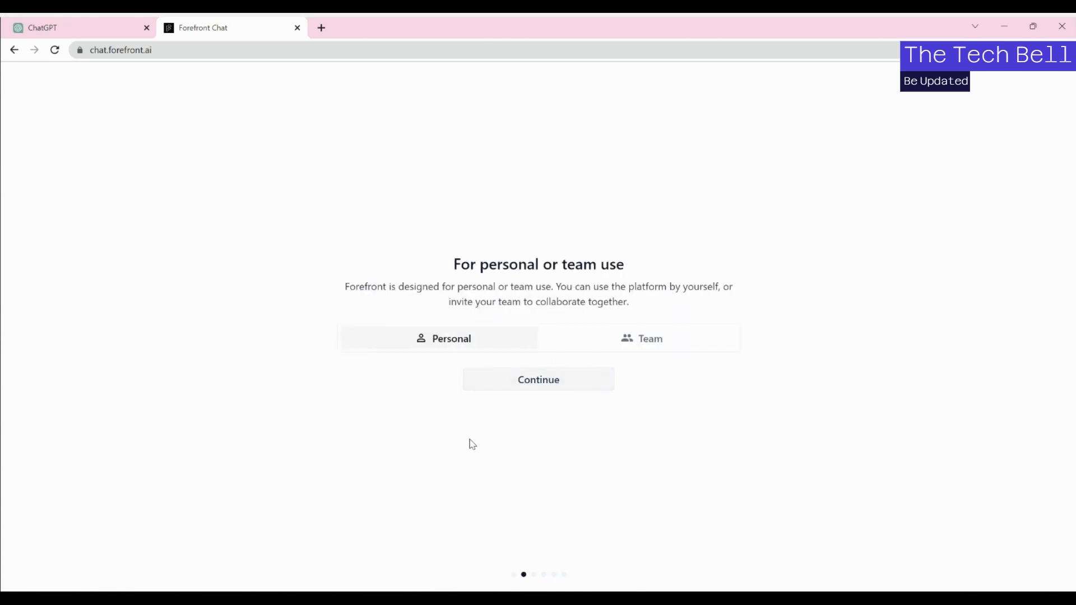
mouse_move(738, 294)
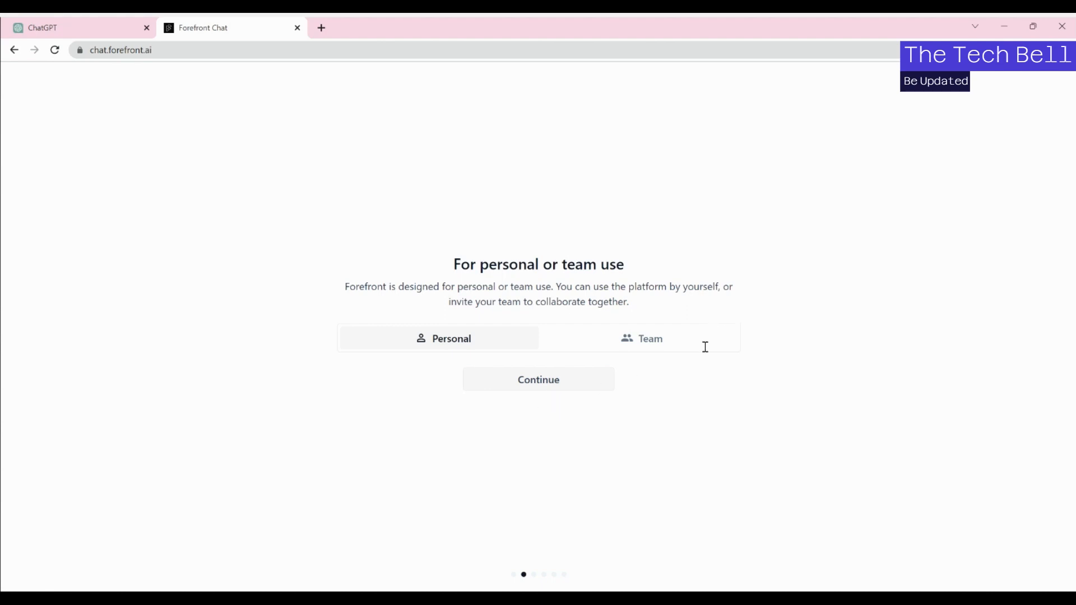
mouse_move(659, 345)
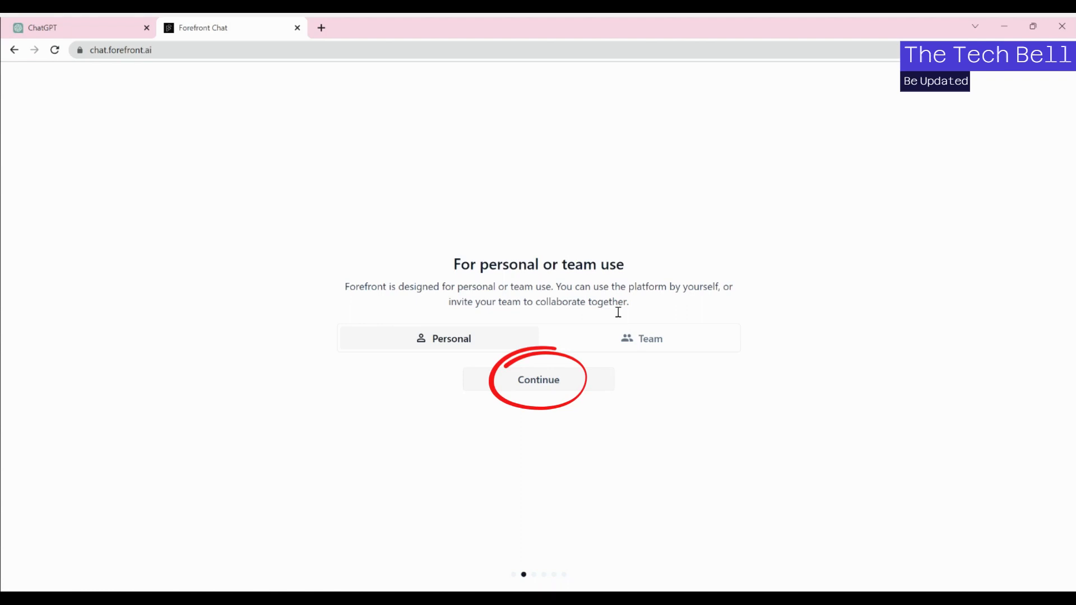
mouse_move(538, 396)
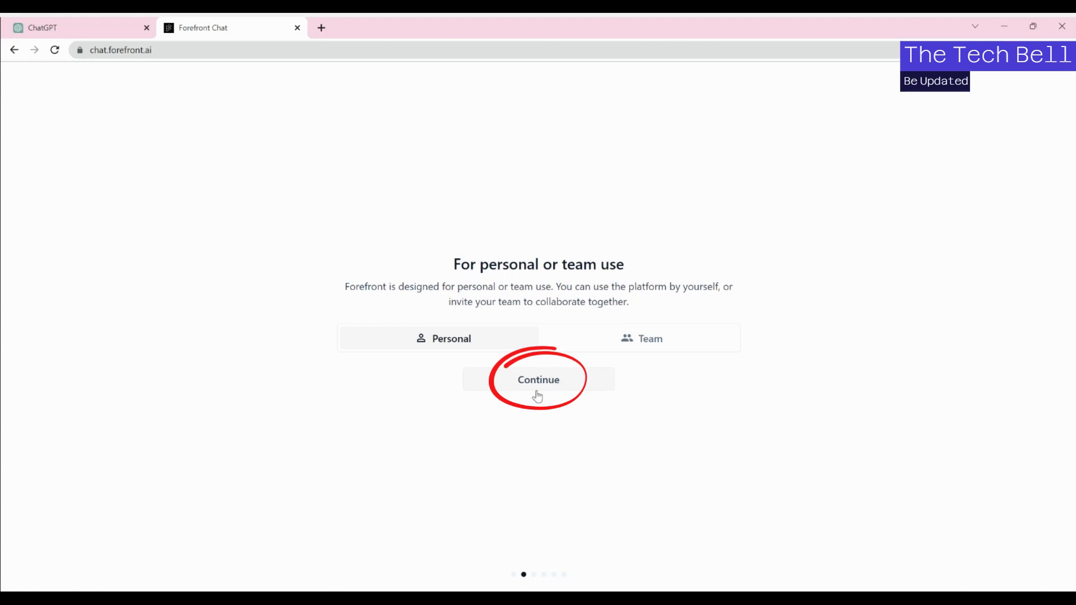
Choose personal use, the light style and the Free plan, reaching the 'You're good to go!' overview
click(538, 380)
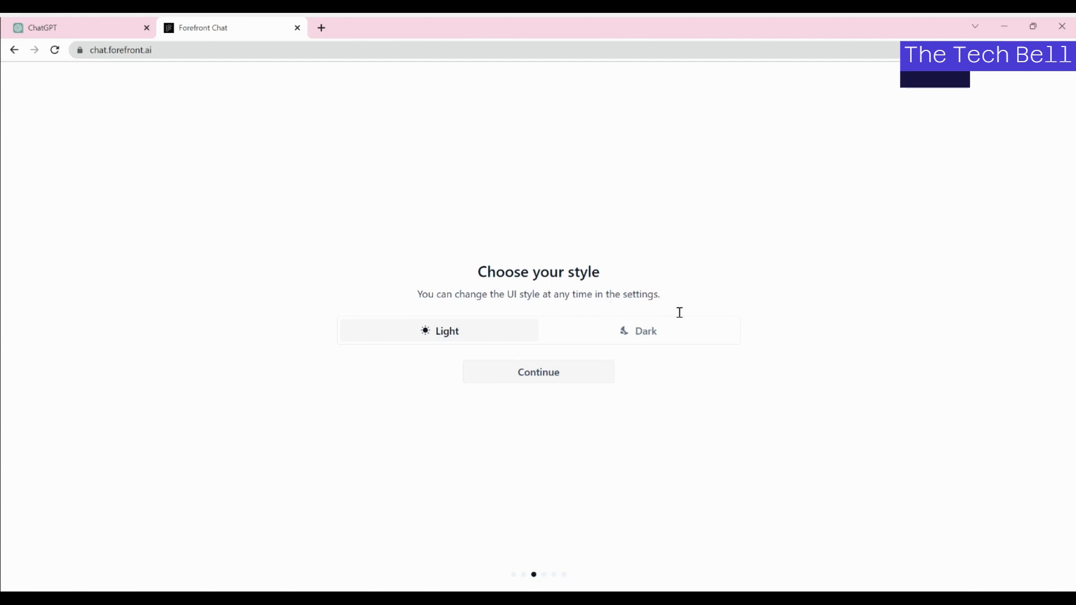
mouse_move(754, 390)
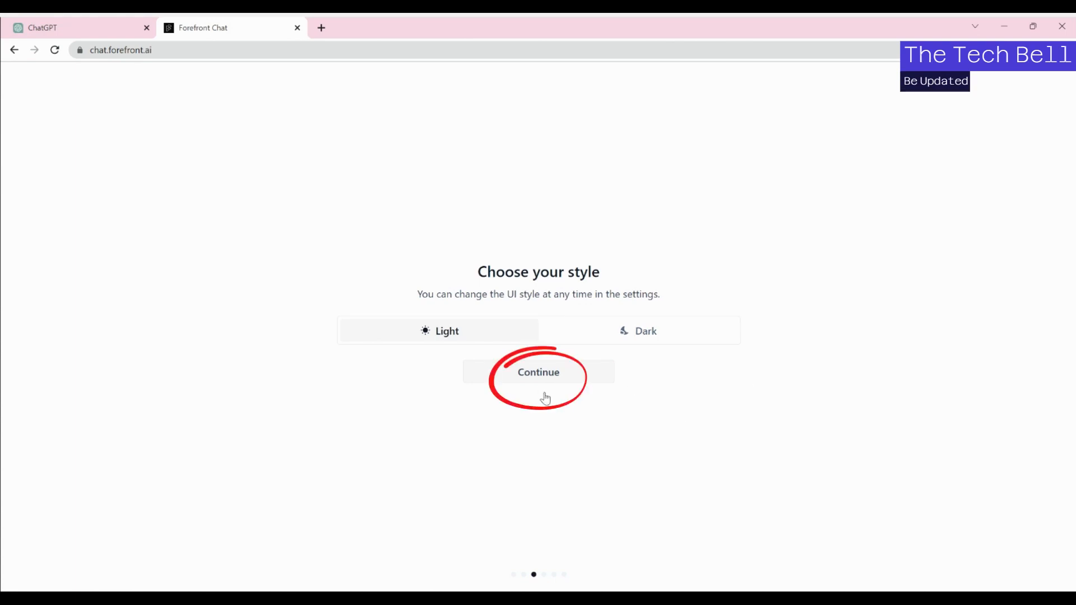
click(537, 372)
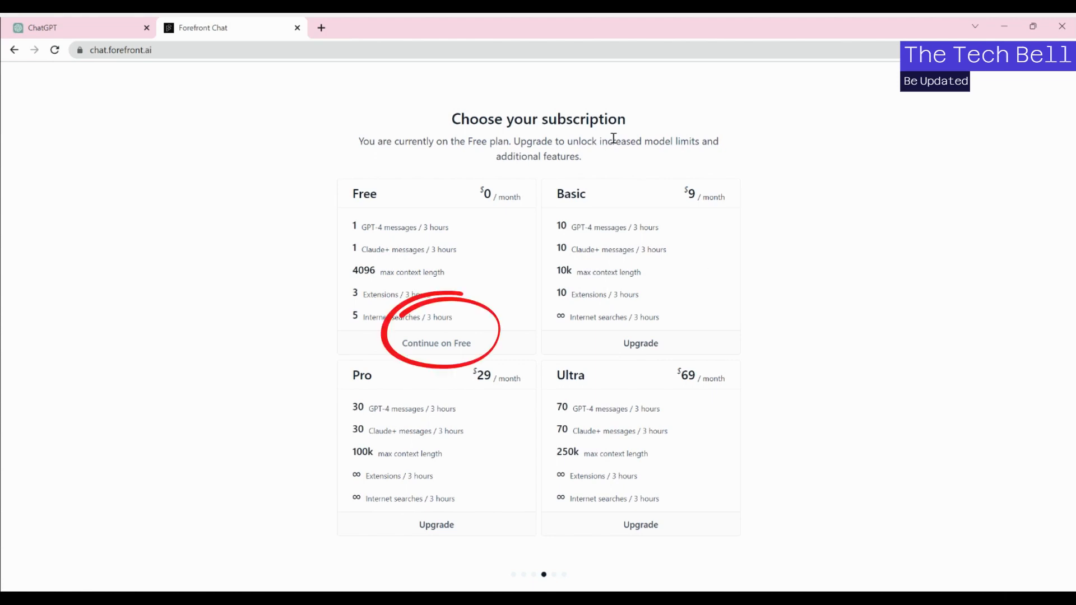
mouse_move(473, 329)
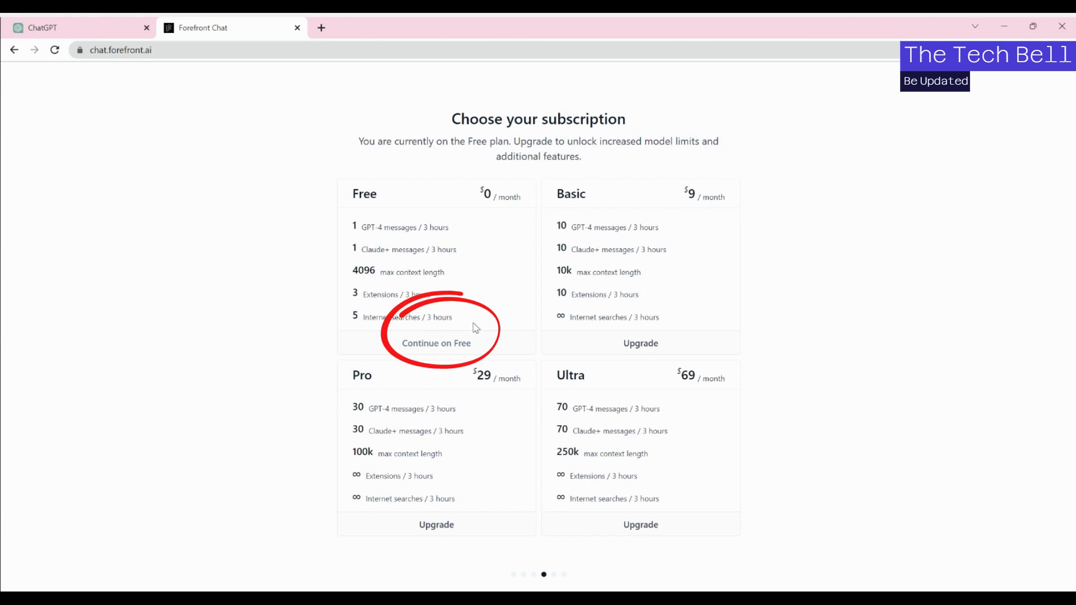
click(436, 342)
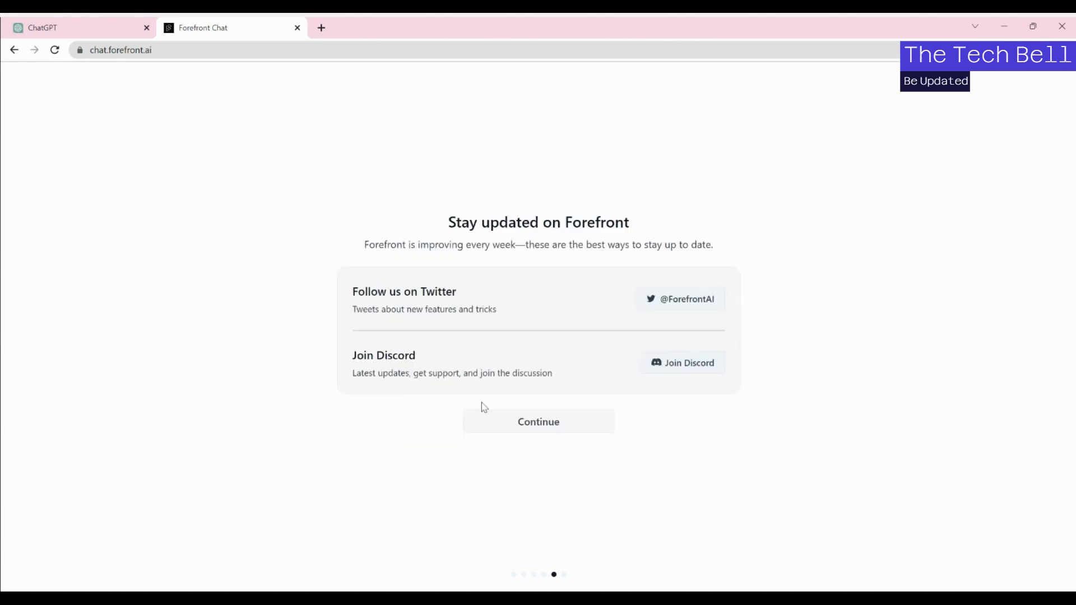
mouse_move(497, 319)
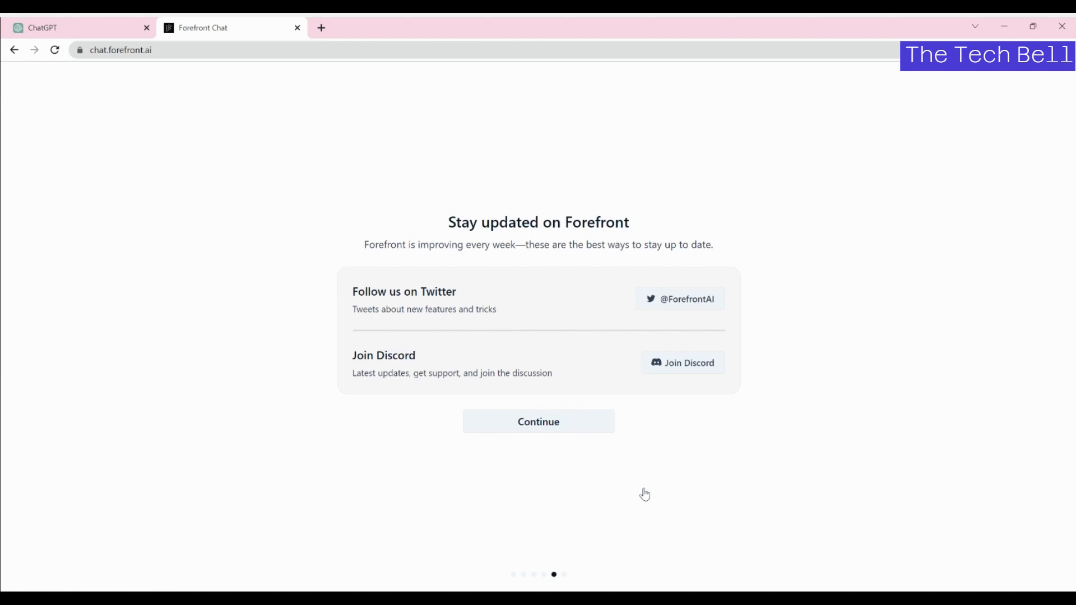
click(538, 422)
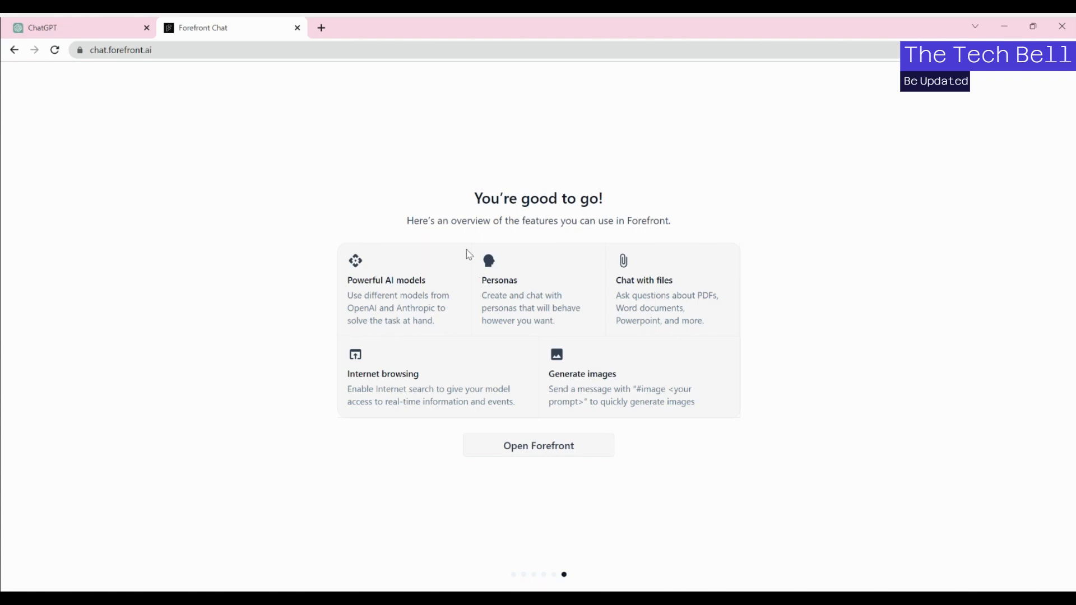
mouse_move(191, 120)
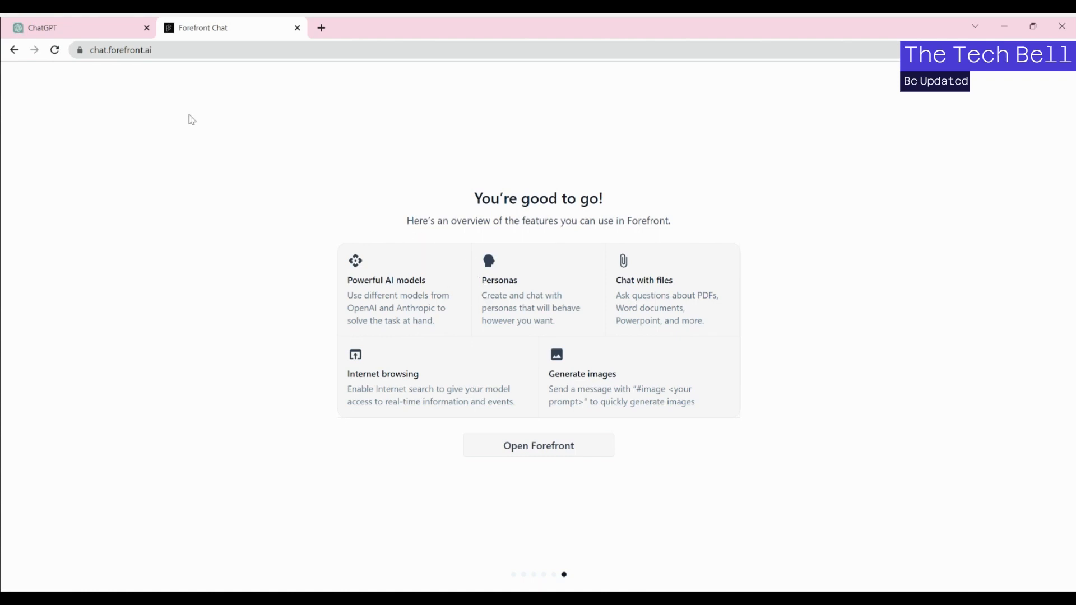
mouse_move(503, 319)
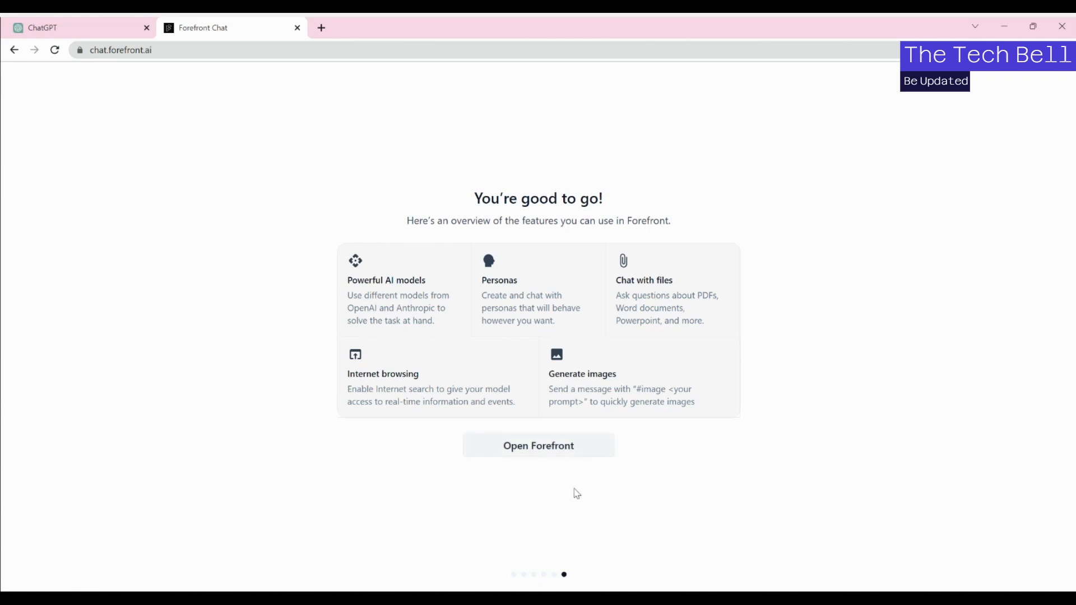
mouse_move(537, 391)
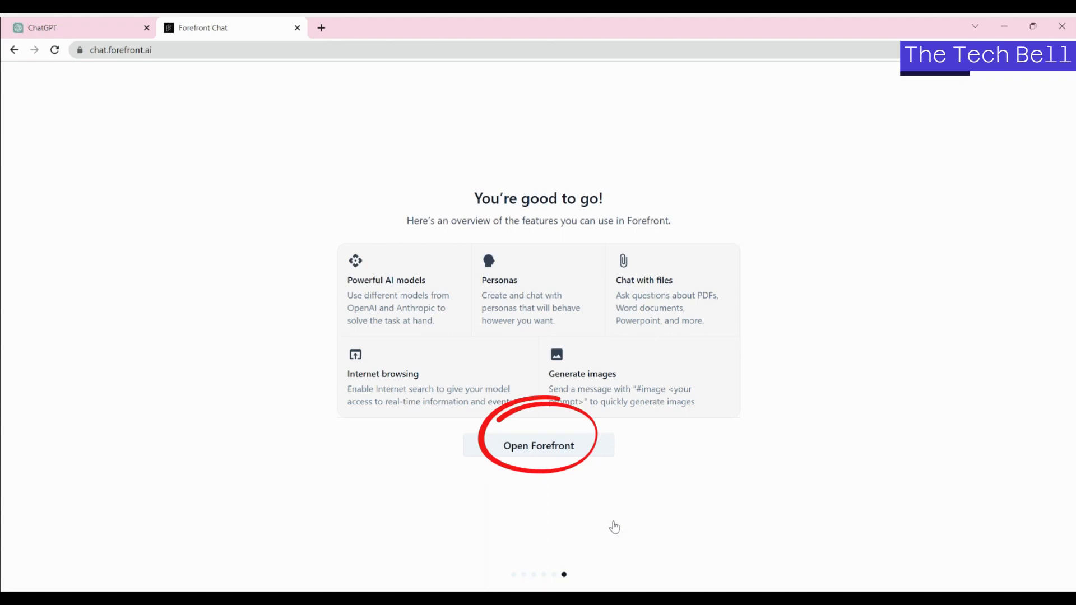
Enter the chat workspace and view GPT-4's details with its one message every three hours limit
click(538, 445)
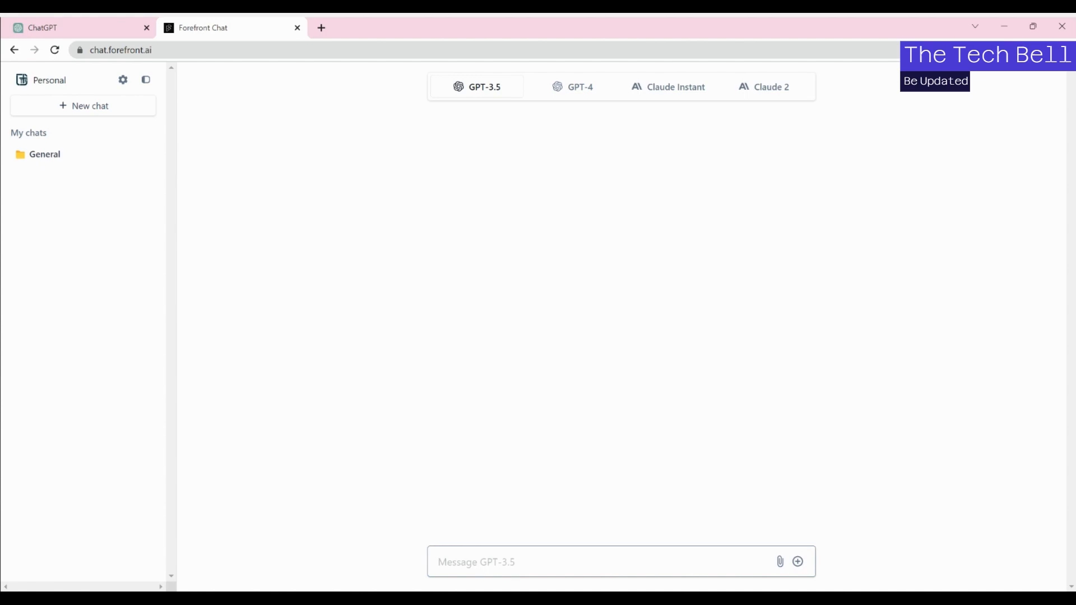
click(484, 87)
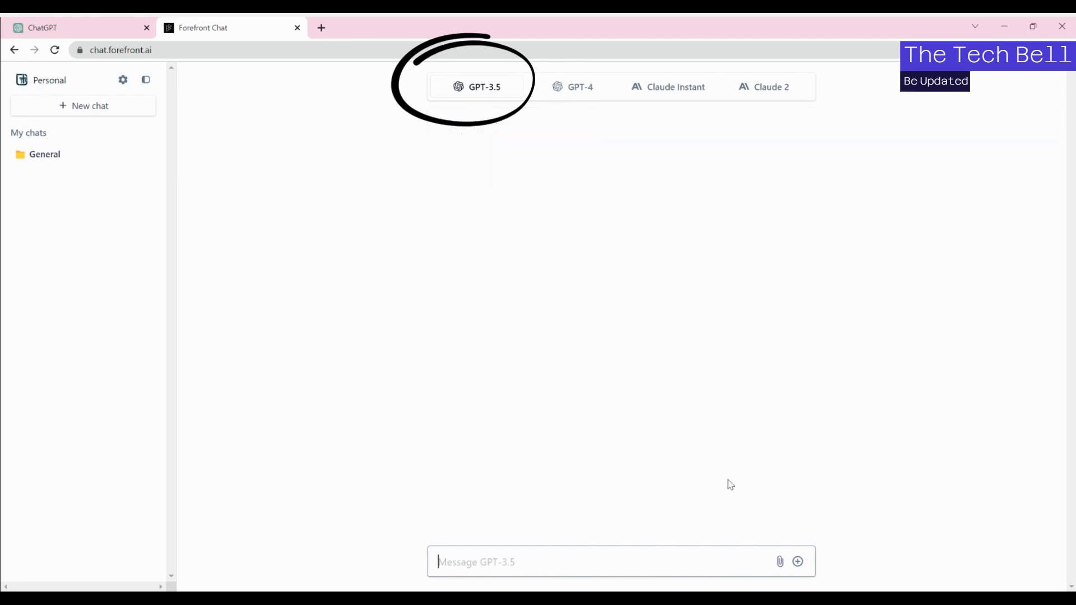
click(579, 86)
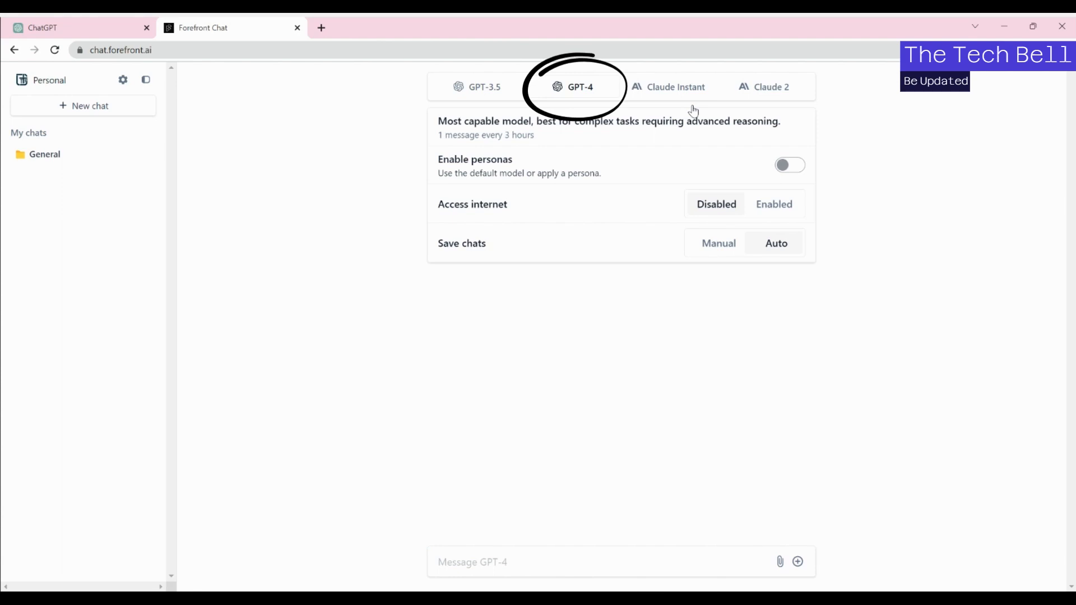
click(484, 86)
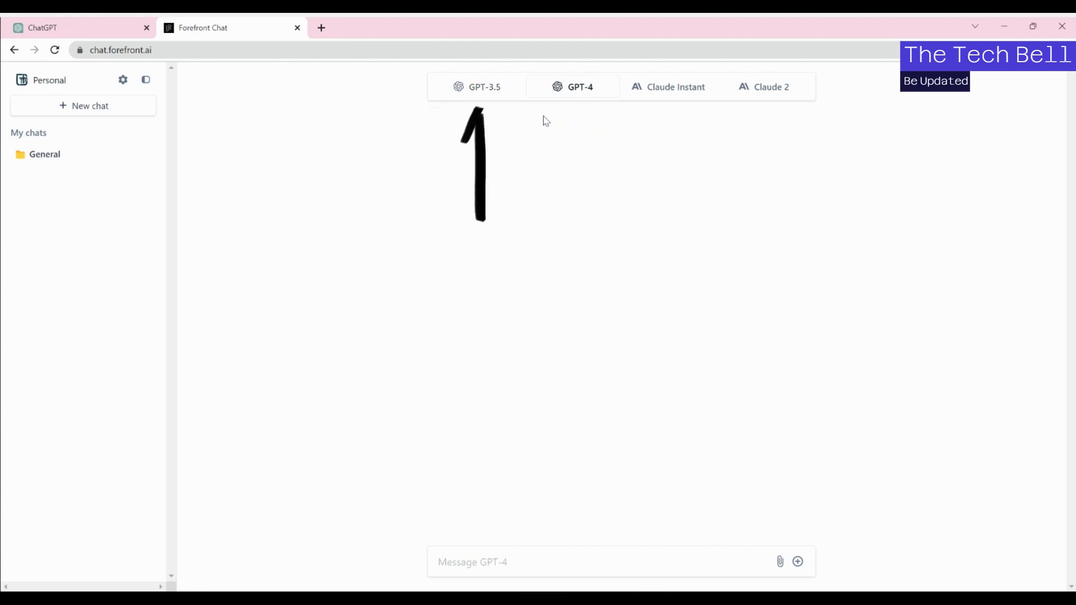
Return to GPT-3.5 as the chat model with the message box ready
click(579, 86)
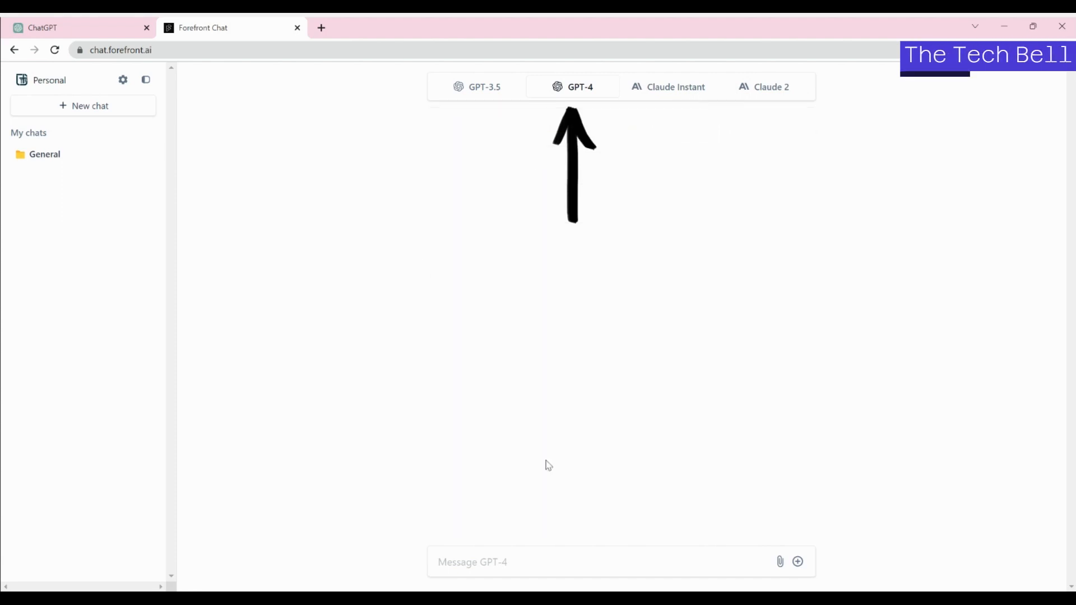
click(484, 86)
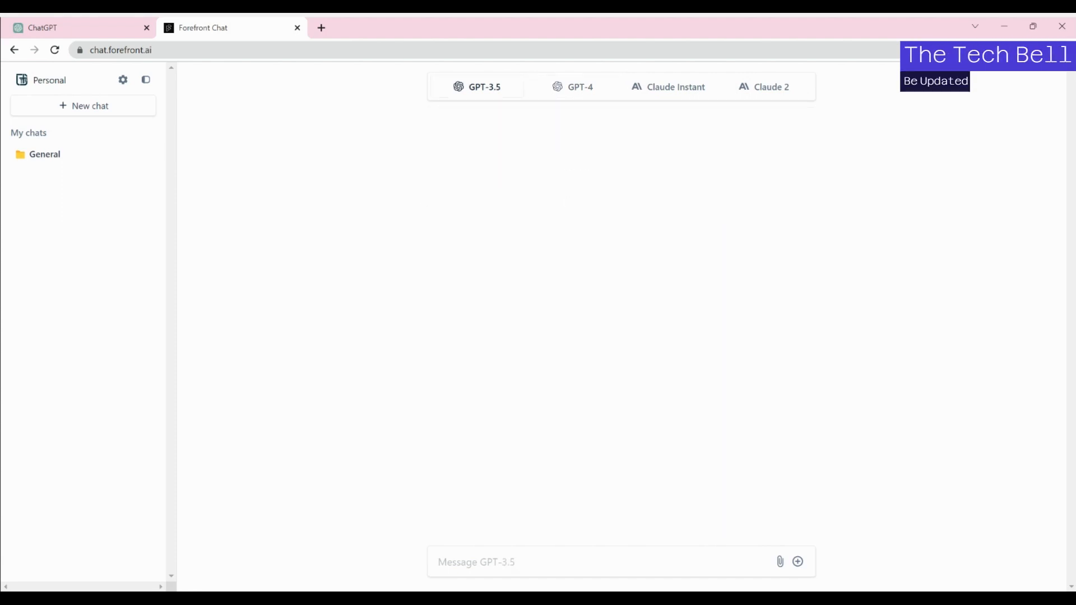
click(620, 561)
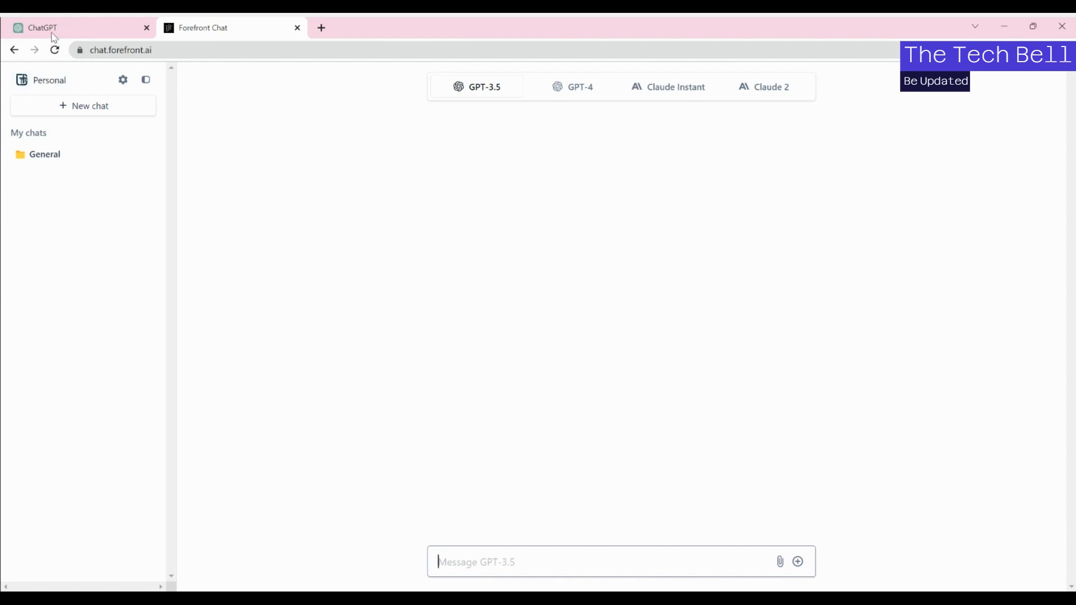
click(41, 27)
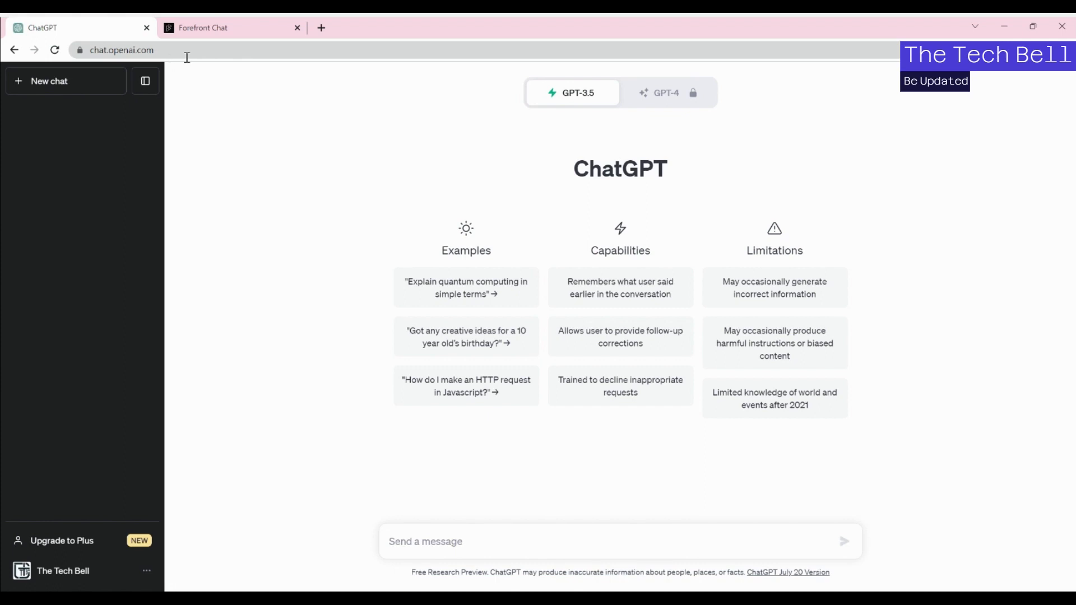
click(231, 27)
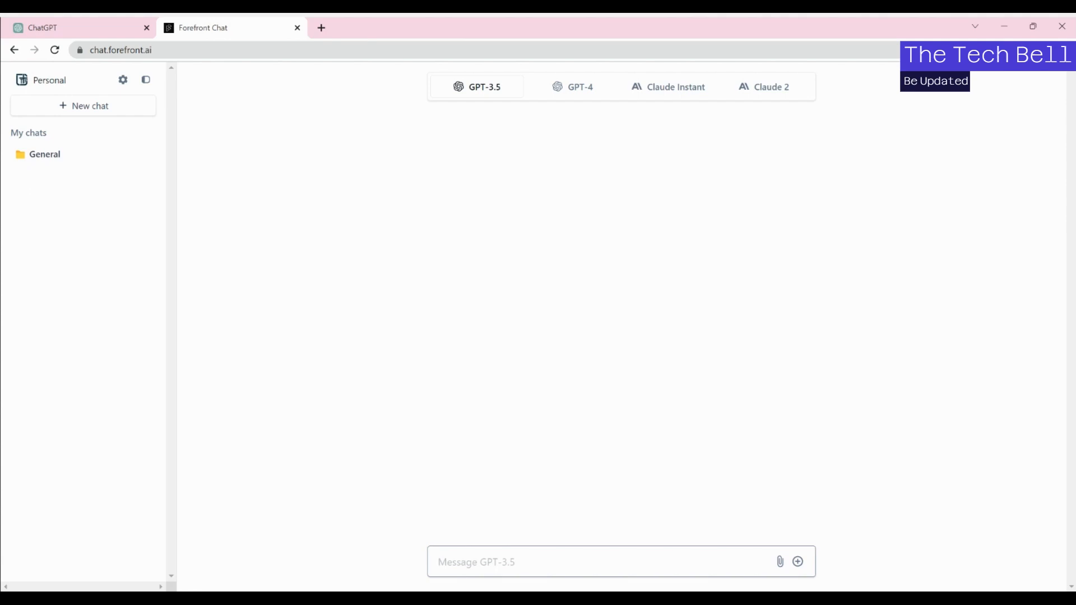
Send 'what is chatgpt' to GPT-3.5 and get its explanatory answer
text(what is ch)
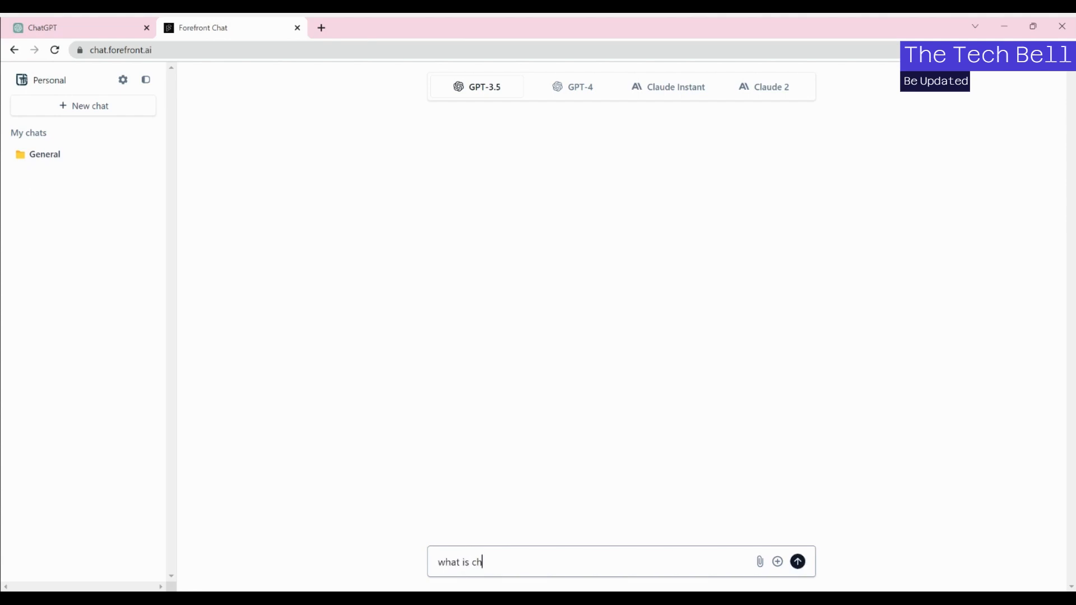
text(at)
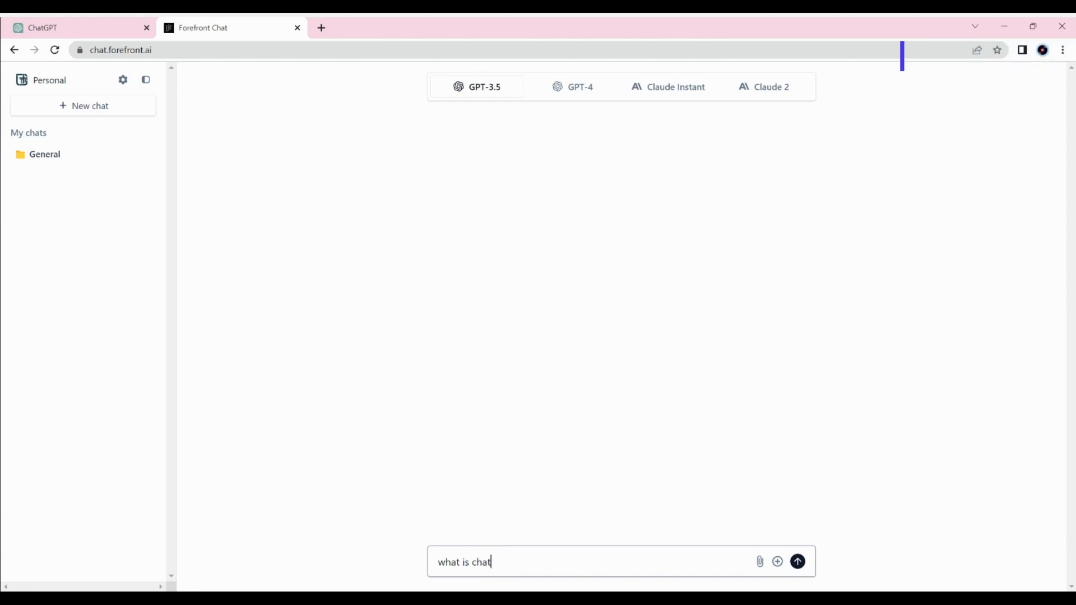
text(gpt)
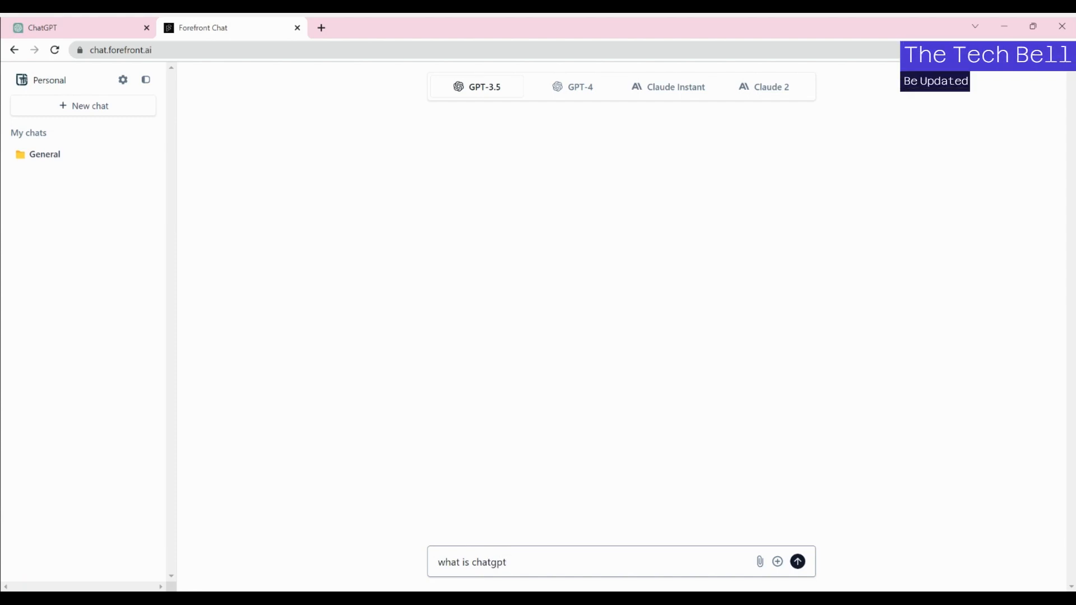
click(797, 561)
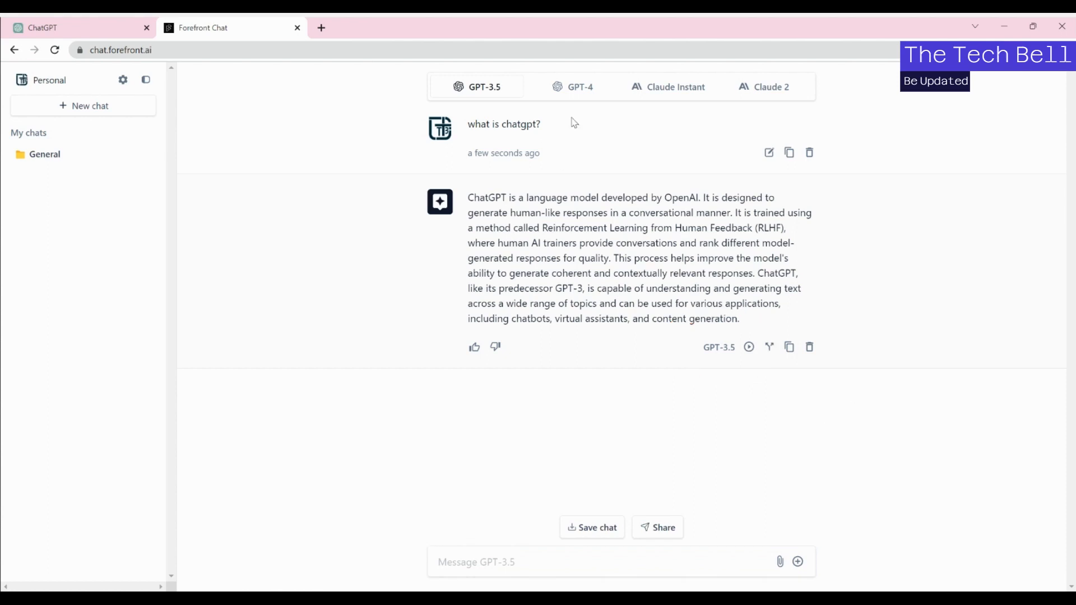
Switch to GPT-4 and send the same 'what is chatgpt?' question beneath GPT-3.5's reply
click(579, 86)
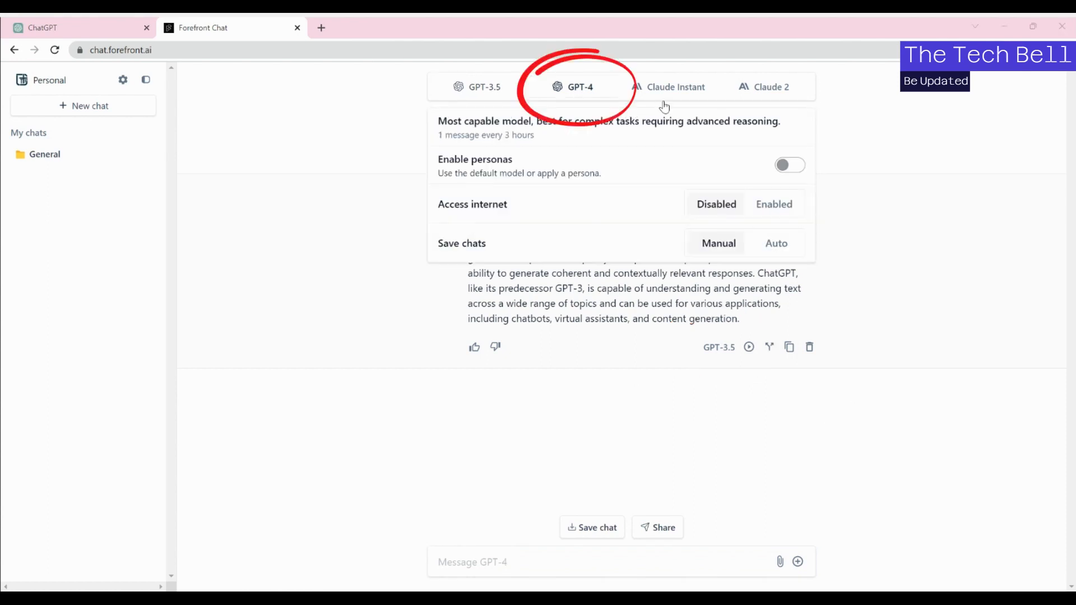
click(579, 87)
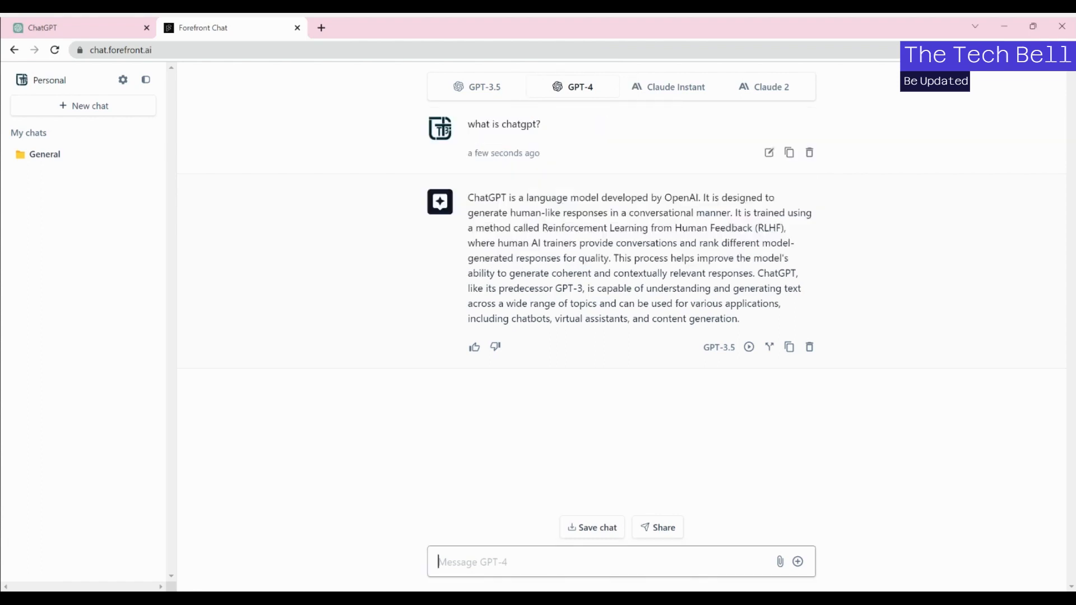
text(what is chat)
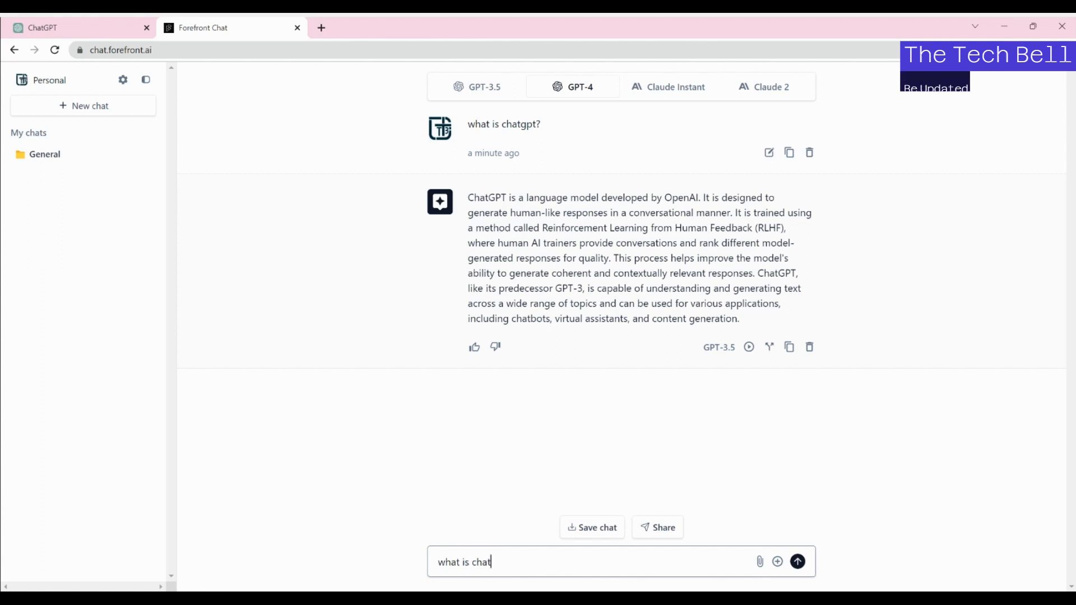
text(gpt)
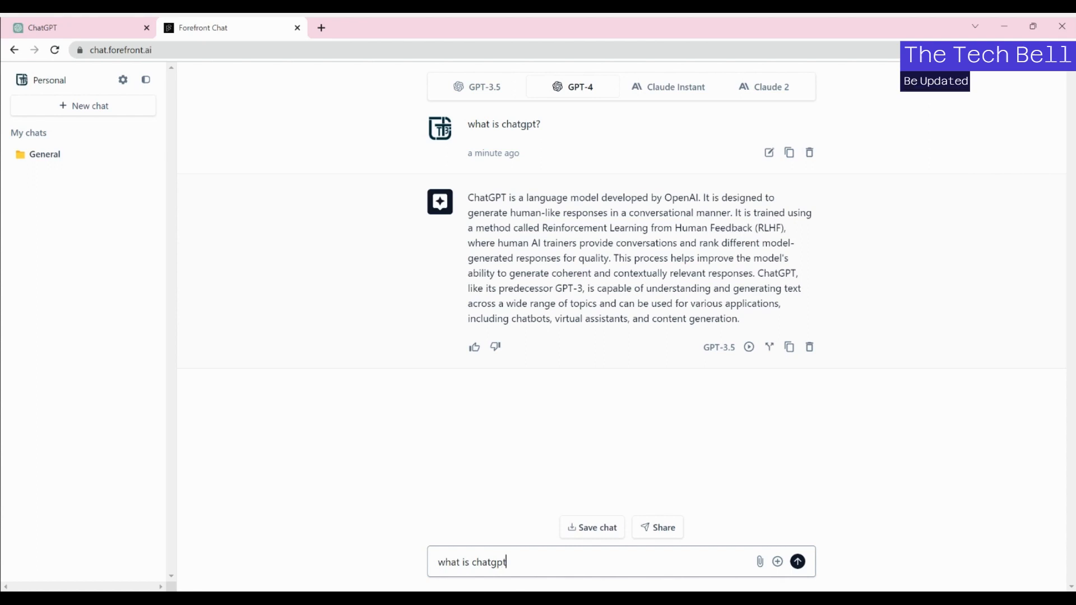
text(?)
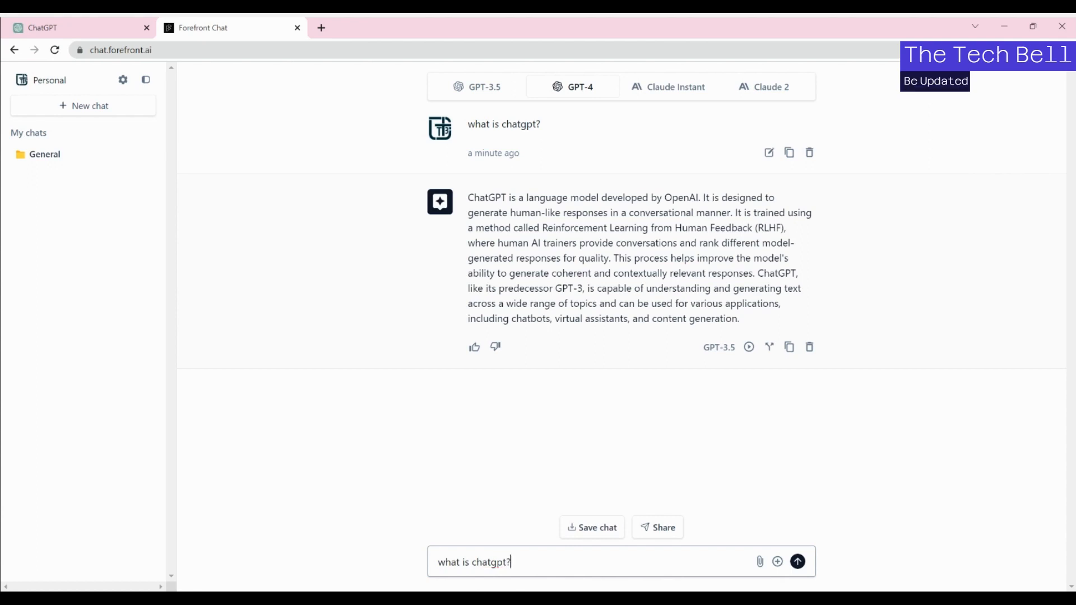
click(797, 561)
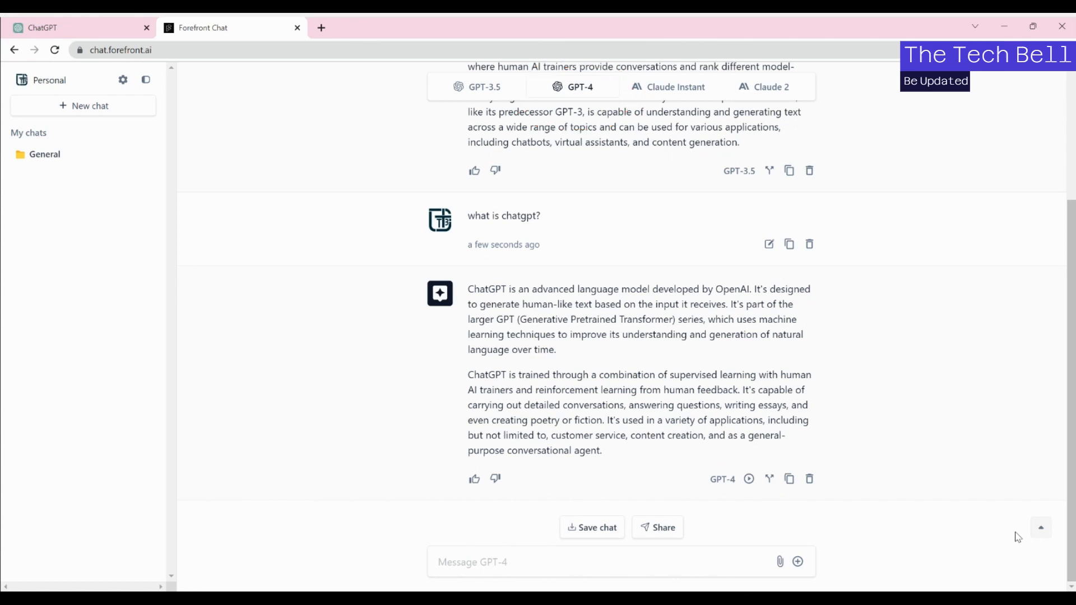
mouse_move(748, 573)
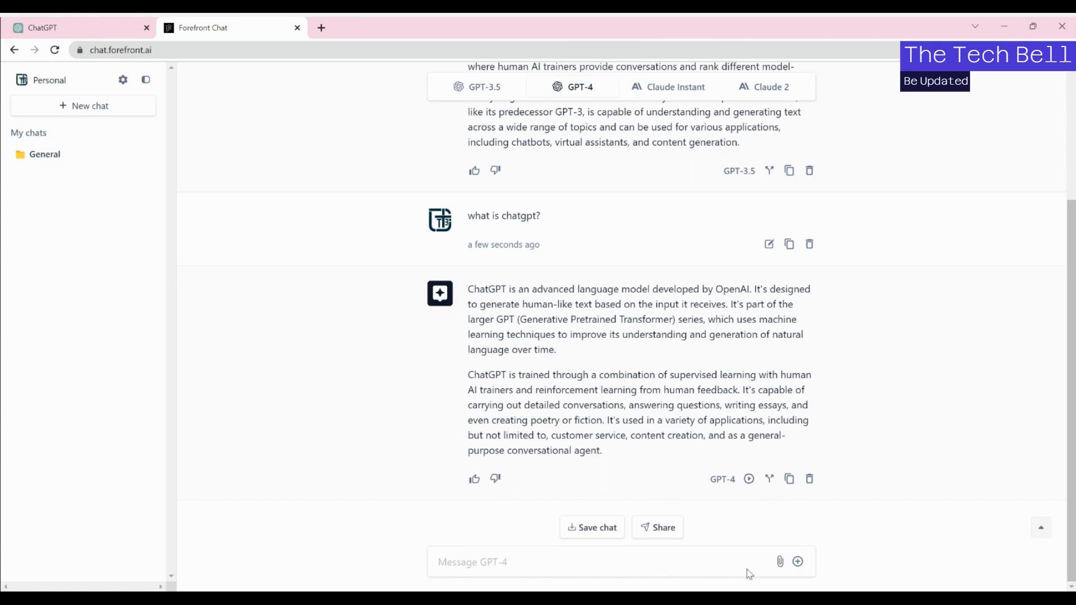